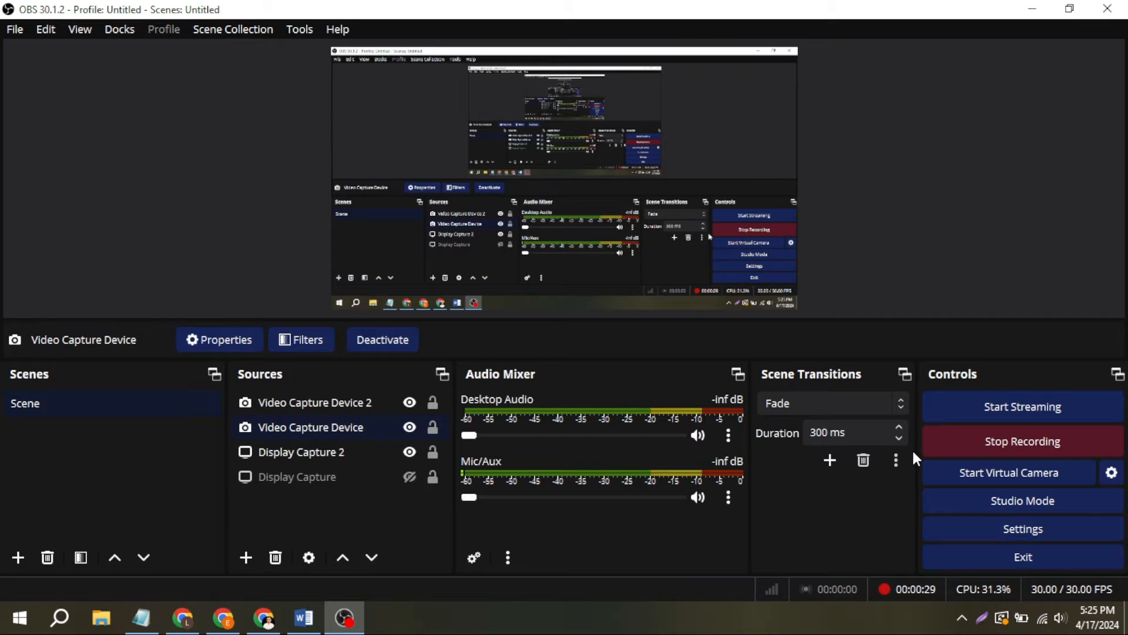
{"action": "mouse_move", "coordinate": [342, 554]}
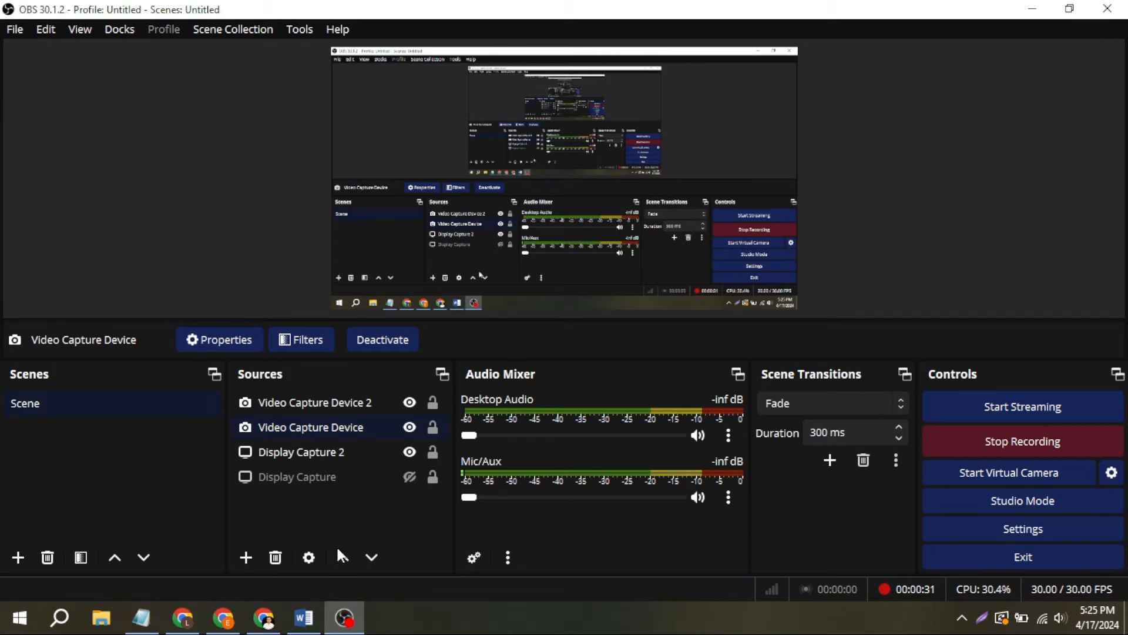
Step: Add a Video Capture Device source named 'Video Capture Device 3' to the scene
{"action": "left_click", "coordinate": [246, 558]}
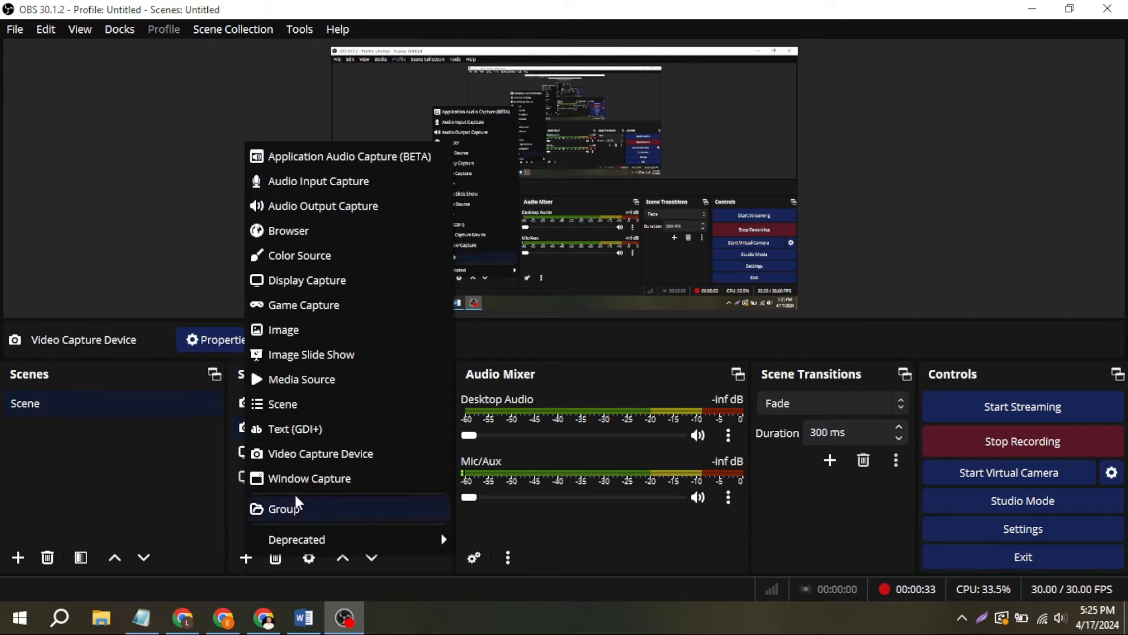
{"action": "mouse_move", "coordinate": [320, 453]}
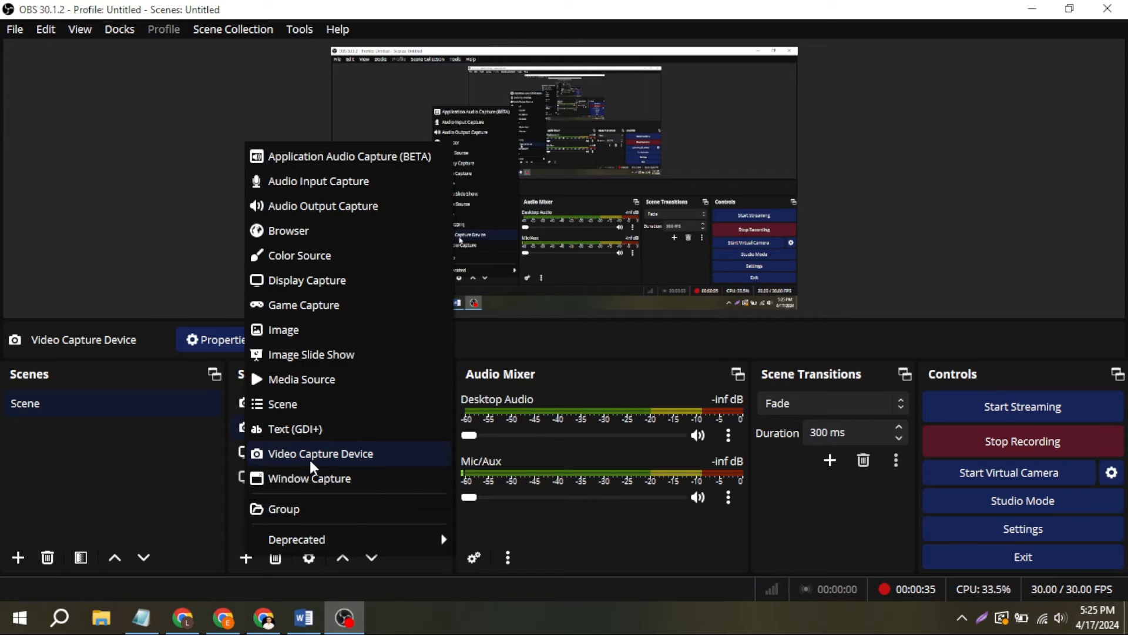
{"action": "left_click", "coordinate": [320, 453]}
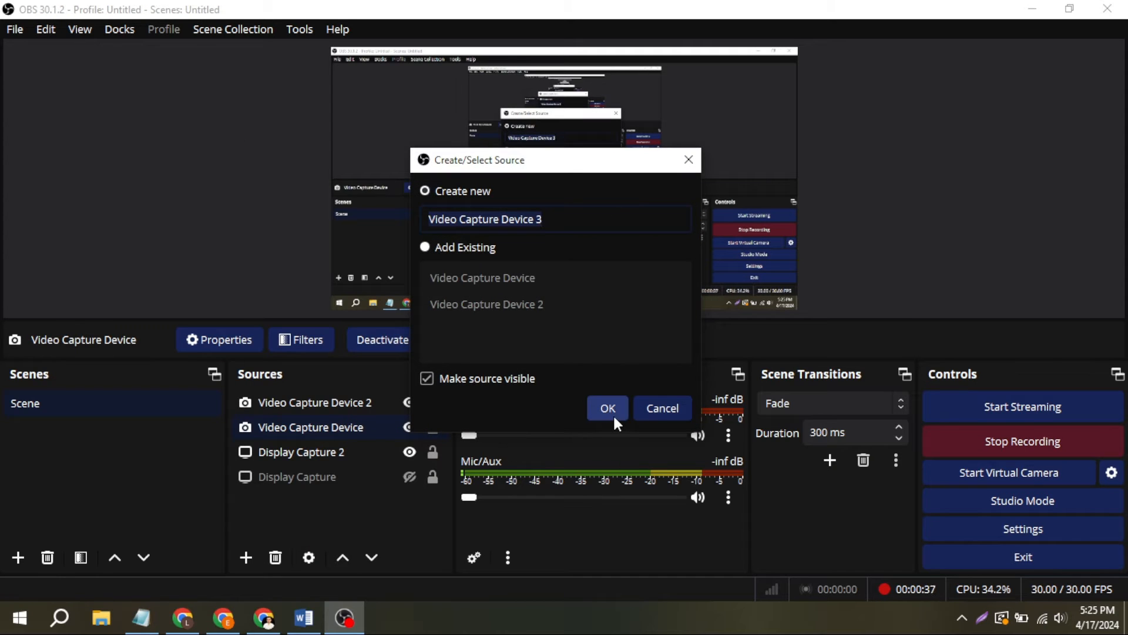
{"action": "left_click", "coordinate": [607, 408]}
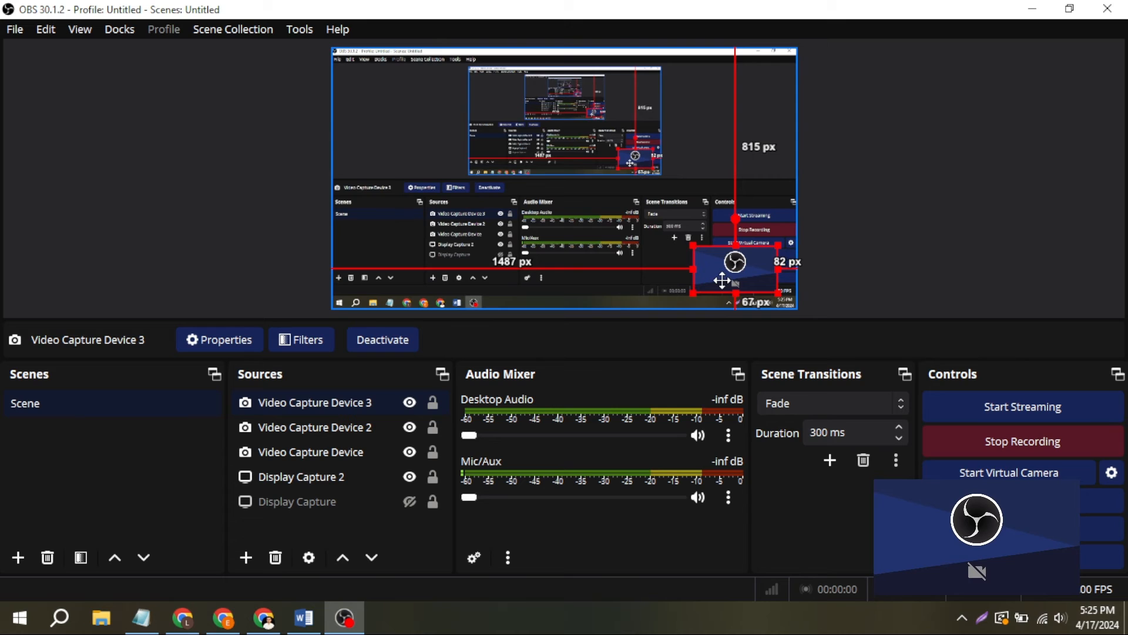
{"action": "mouse_move", "coordinate": [725, 287]}
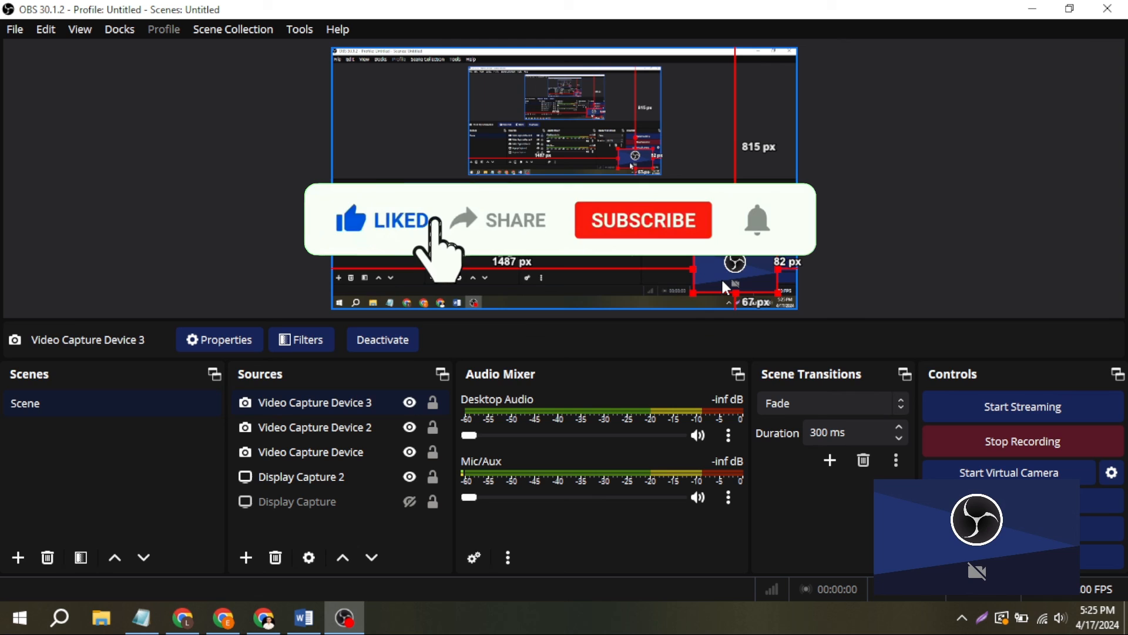
{"action": "mouse_move", "coordinate": [651, 252]}
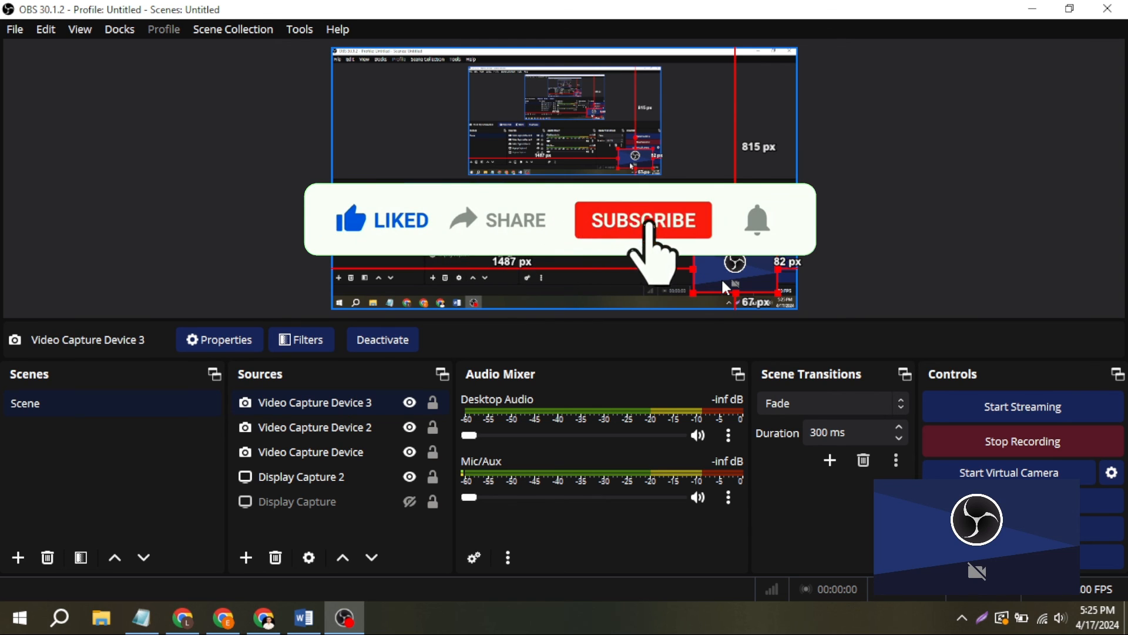
{"action": "left_click", "coordinate": [642, 219]}
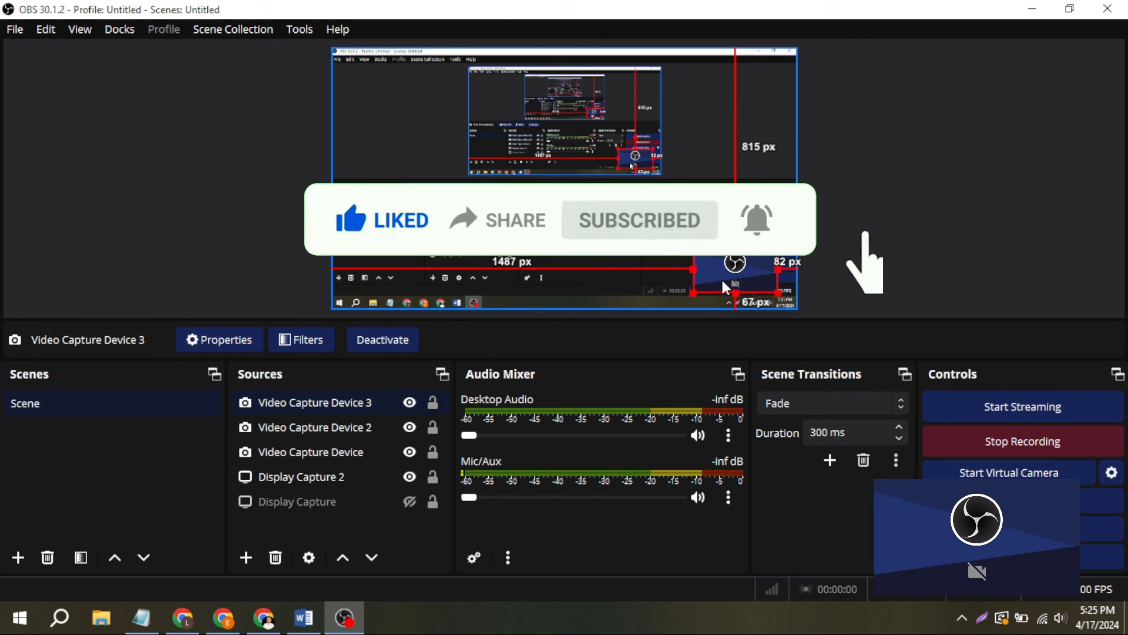